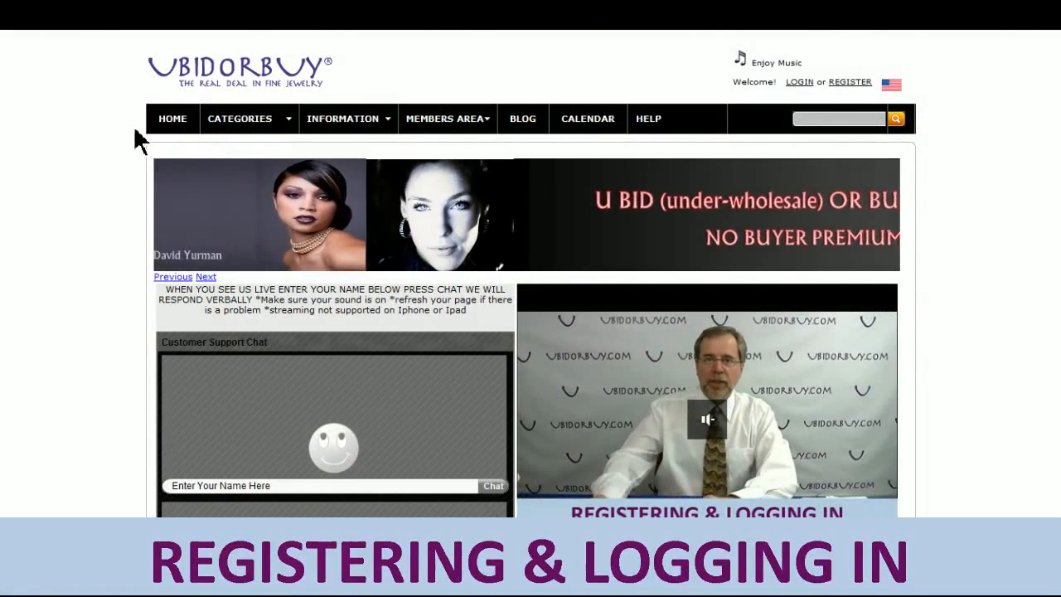
# - Choose REGISTER from the MEMBERS AREA menu to reach the registration form
pyautogui.click(447, 118)
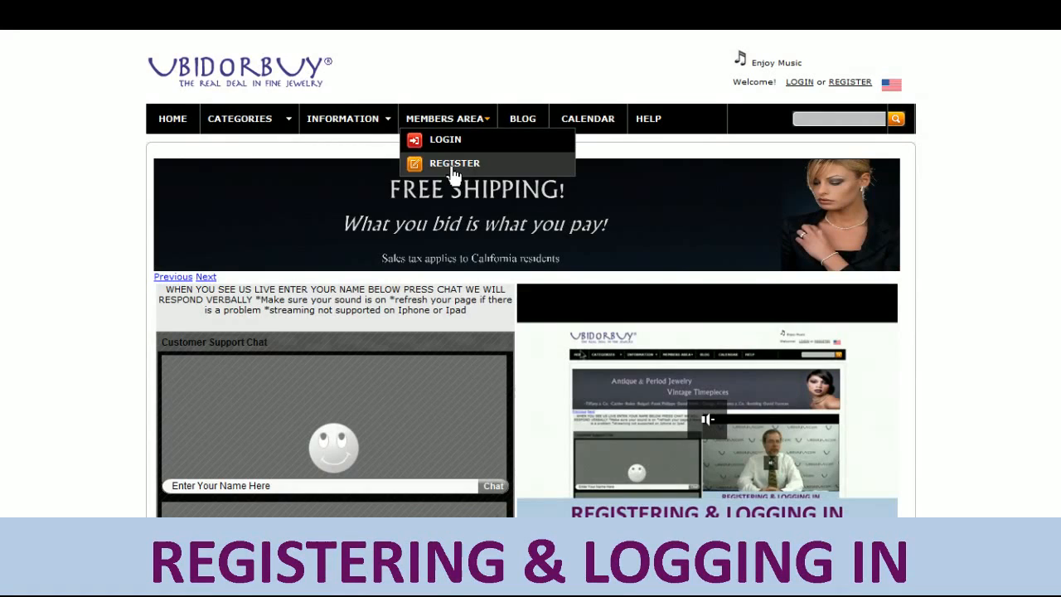
pyautogui.click(454, 163)
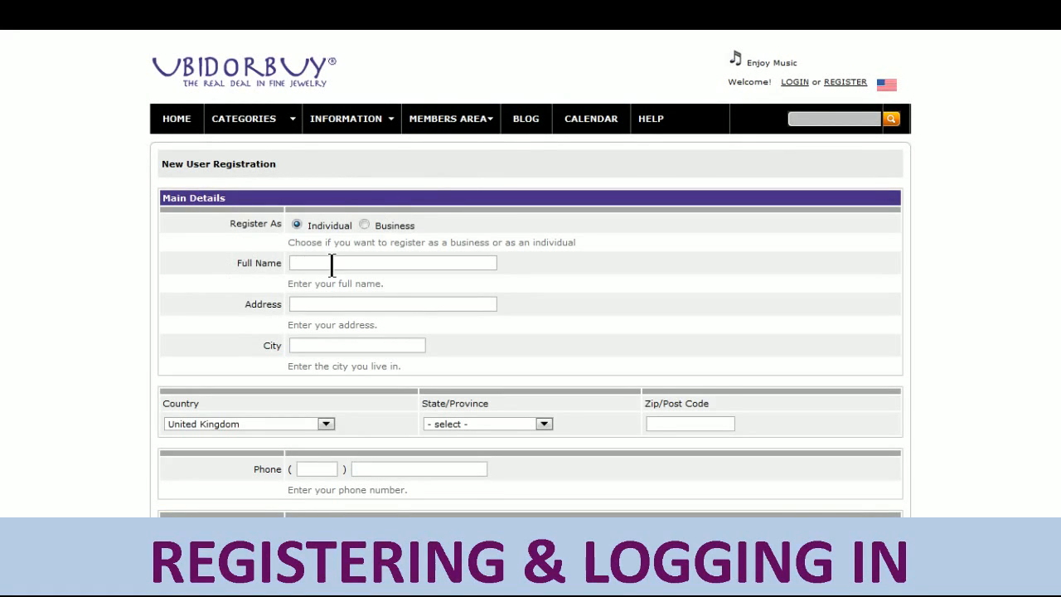
pyautogui.moveTo(319, 229)
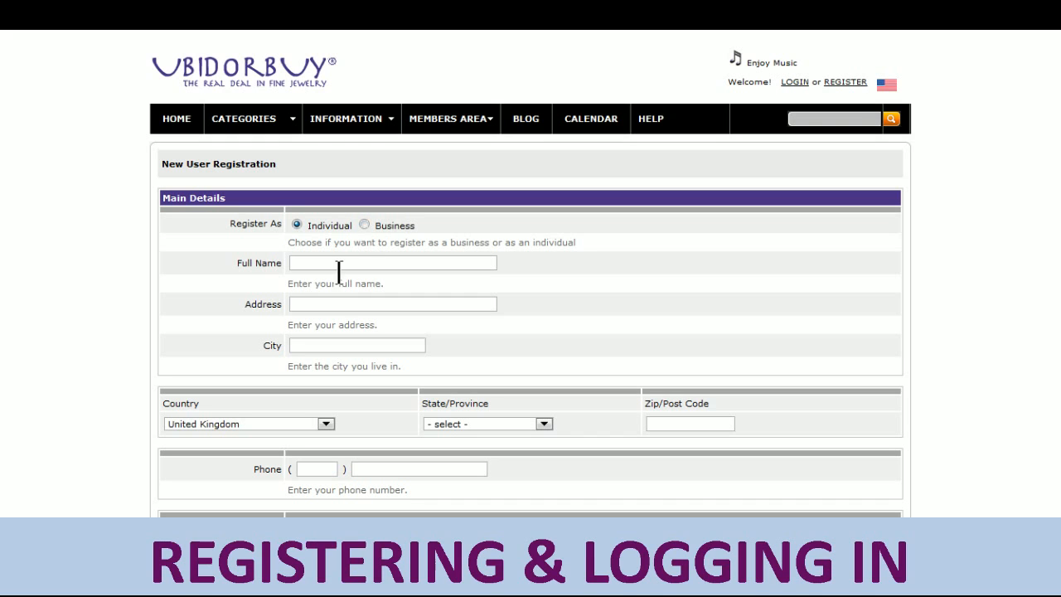
pyautogui.moveTo(305, 309)
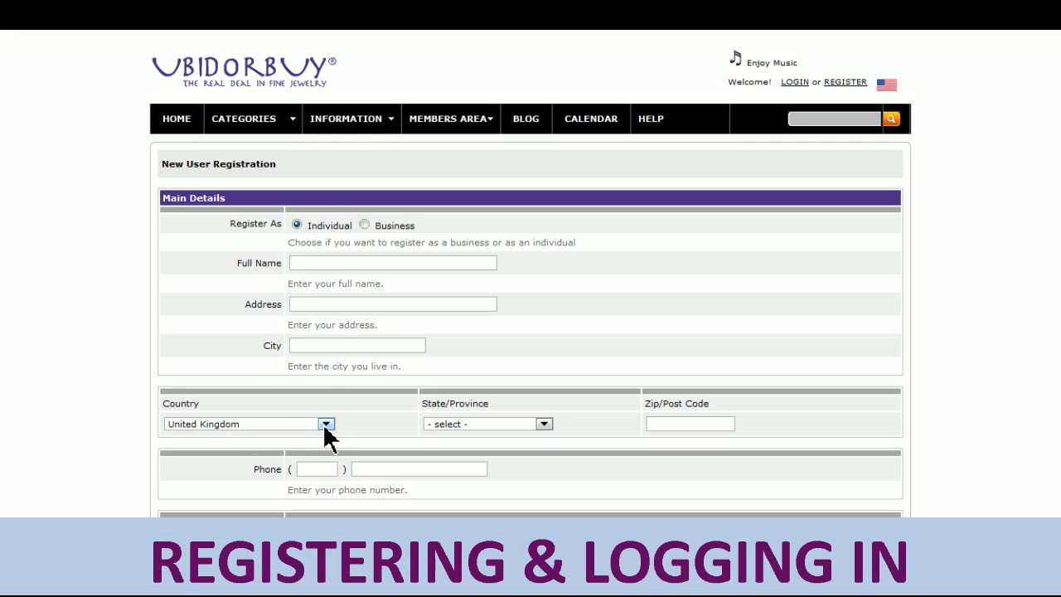
# - Set the registration country to United States and scroll to the account section
pyautogui.click(326, 423)
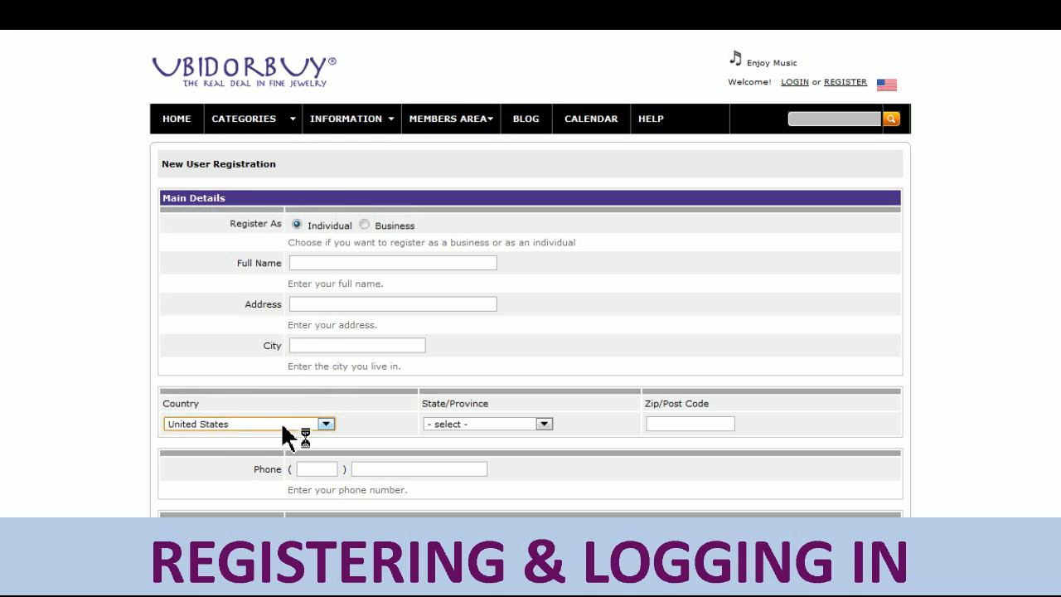
pyautogui.moveTo(509, 423)
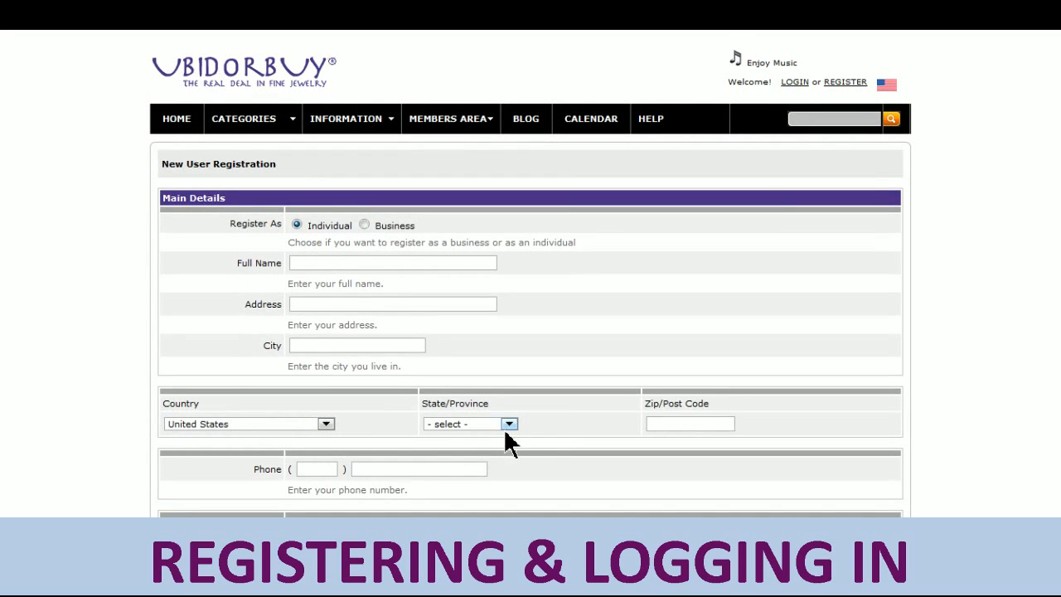
pyautogui.moveTo(514, 437)
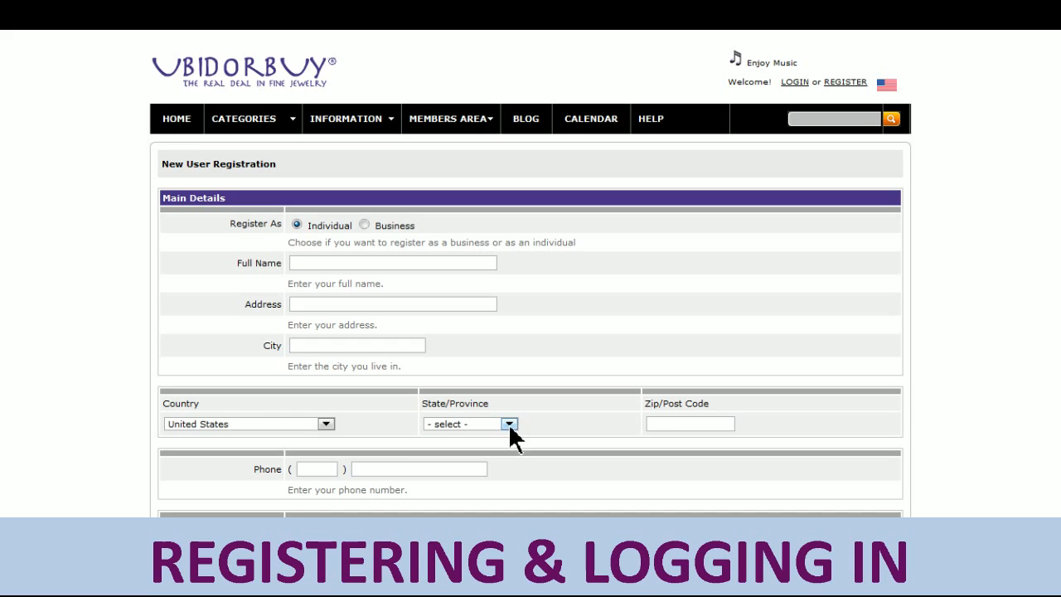
pyautogui.moveTo(380, 444)
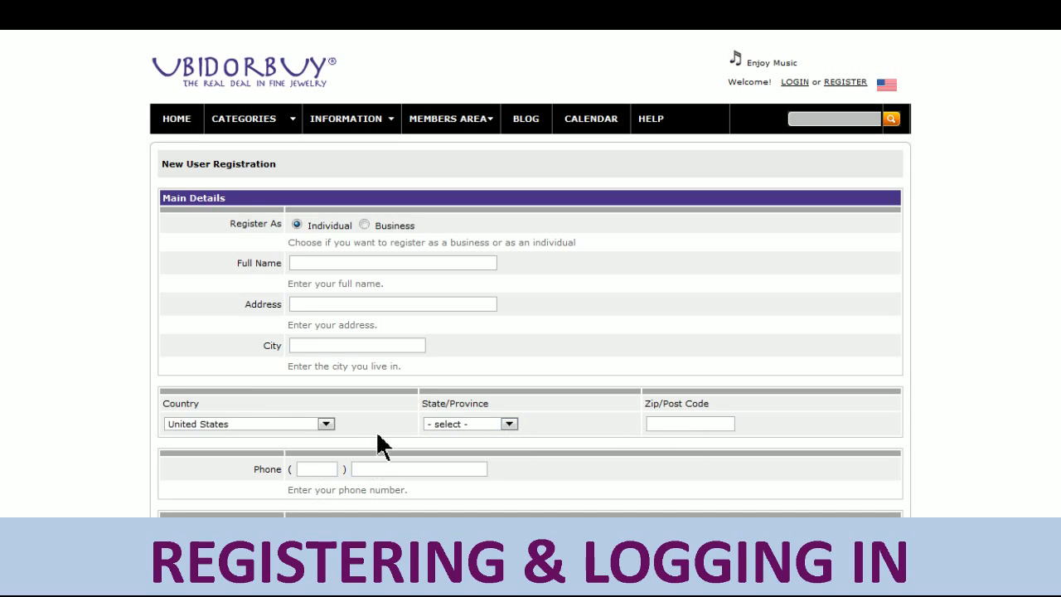
pyautogui.scroll(-3)
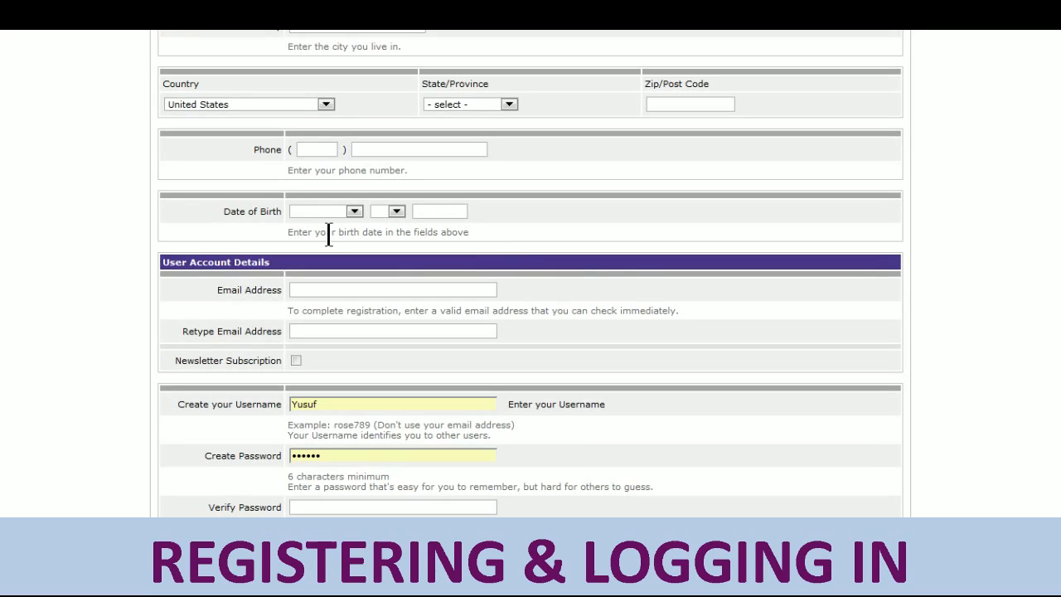
pyautogui.moveTo(67, 184)
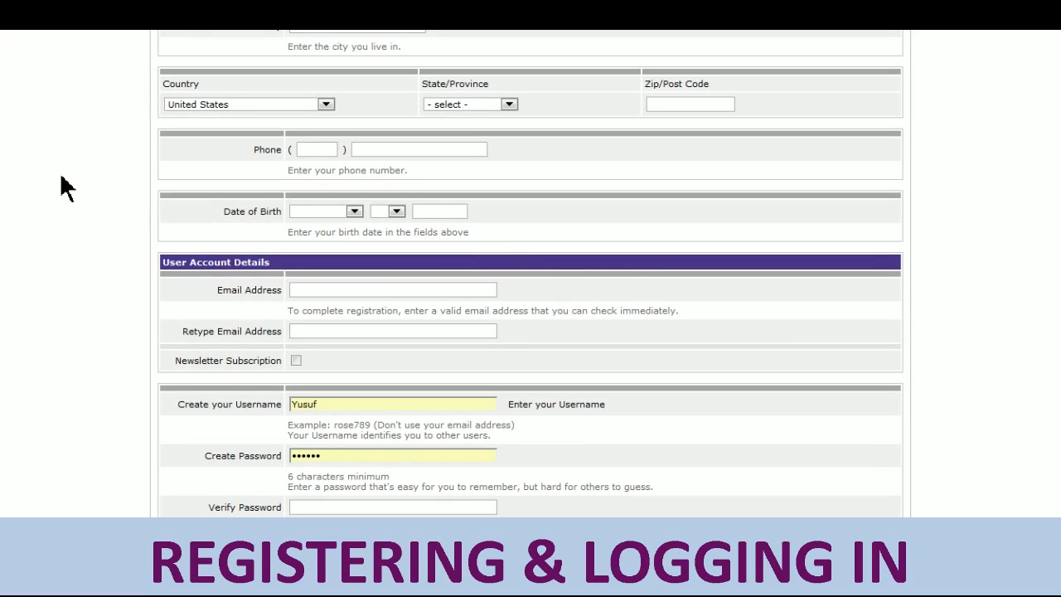
pyautogui.moveTo(181, 159)
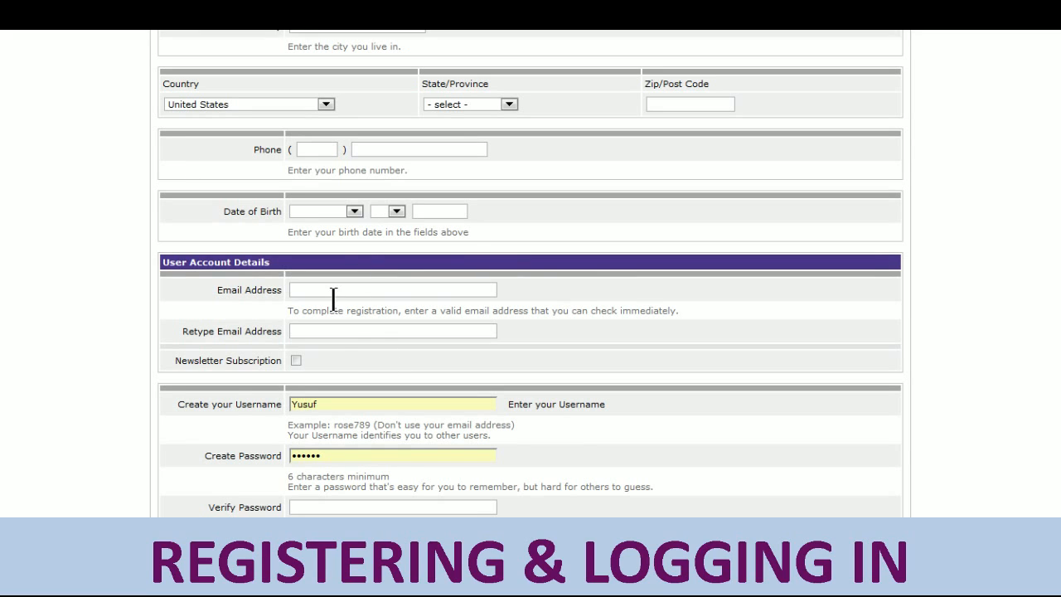
pyautogui.moveTo(334, 331)
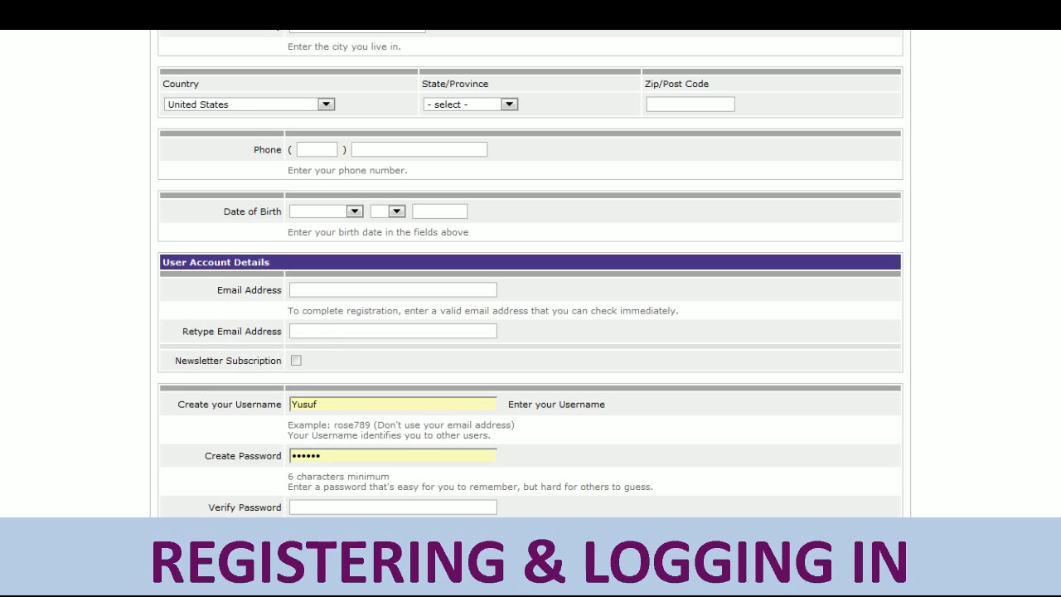
pyautogui.scroll(-3)
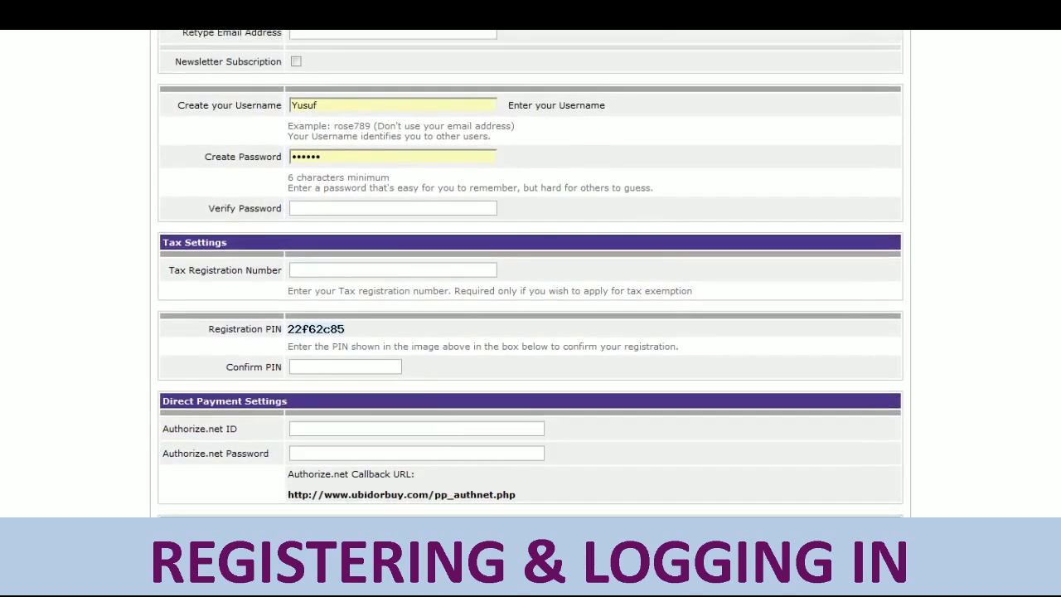
pyautogui.moveTo(485, 209)
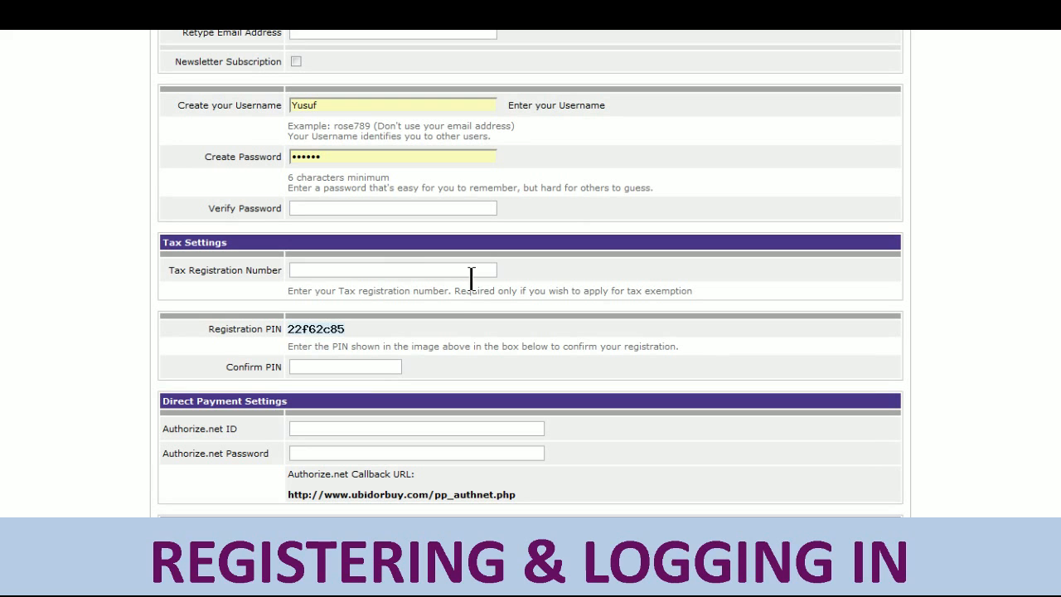
pyautogui.moveTo(309, 352)
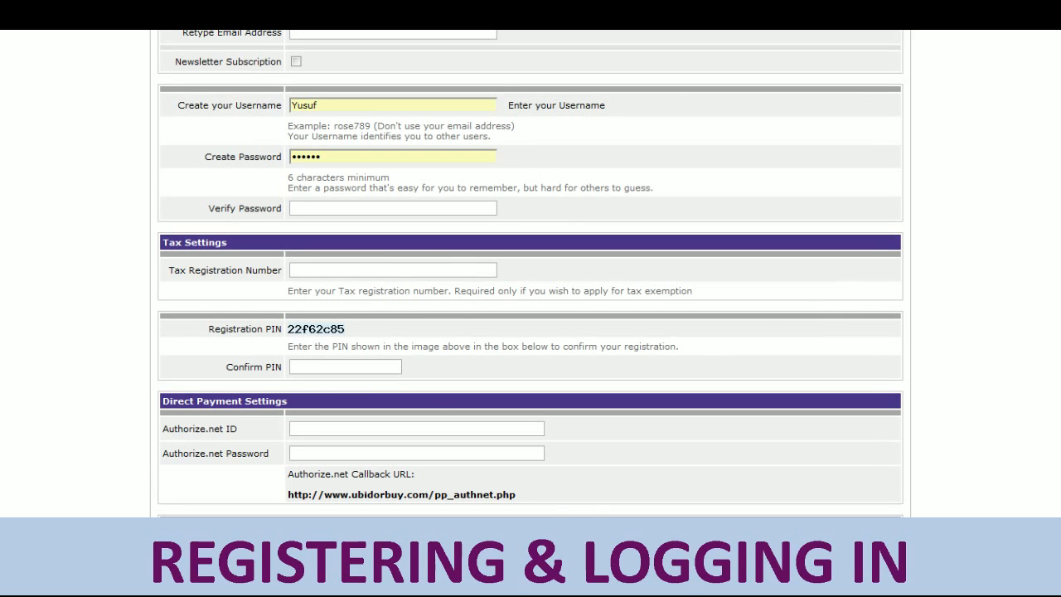
pyautogui.scroll(-3)
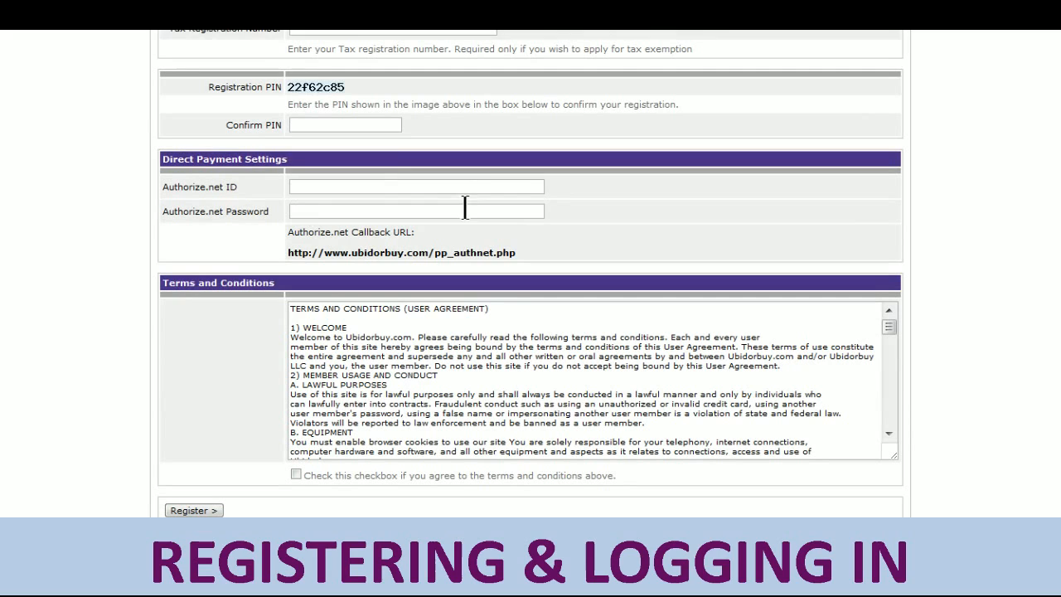
pyautogui.moveTo(195, 203)
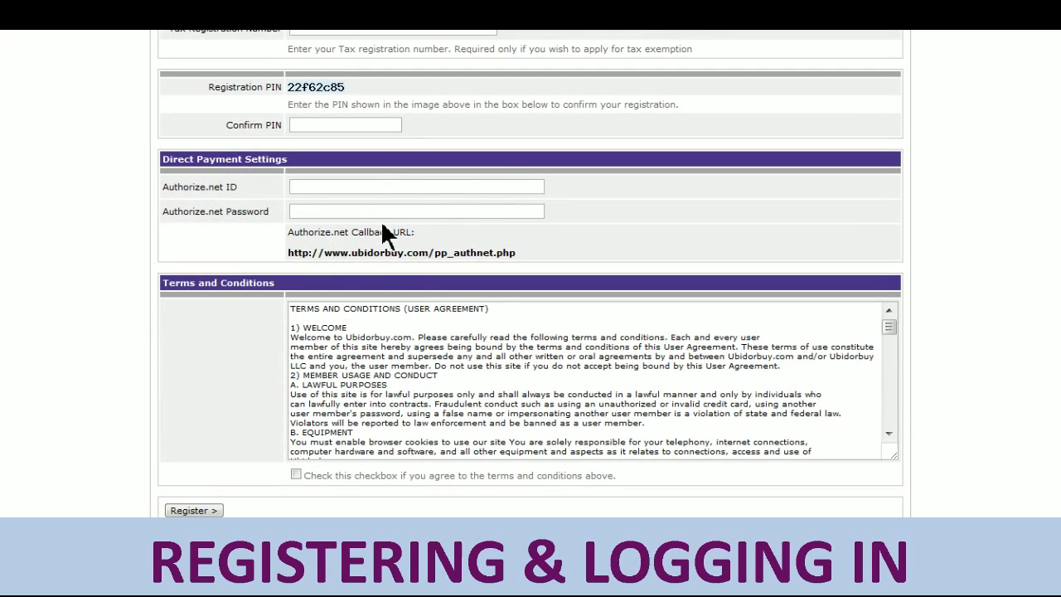
pyautogui.moveTo(448, 330)
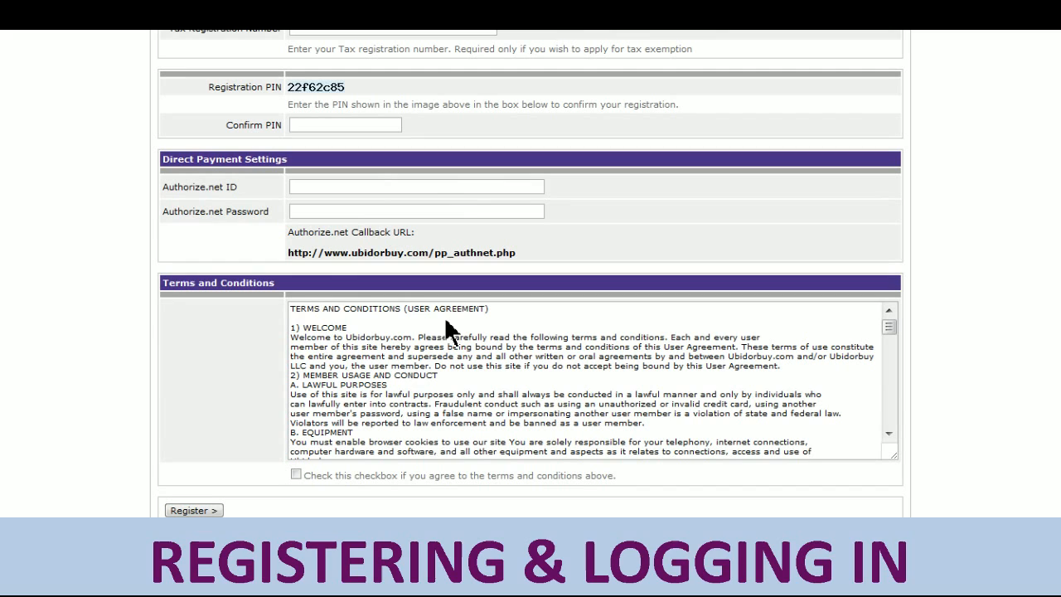
# - Tick the terms and conditions checkbox and submit with Register
pyautogui.click(295, 475)
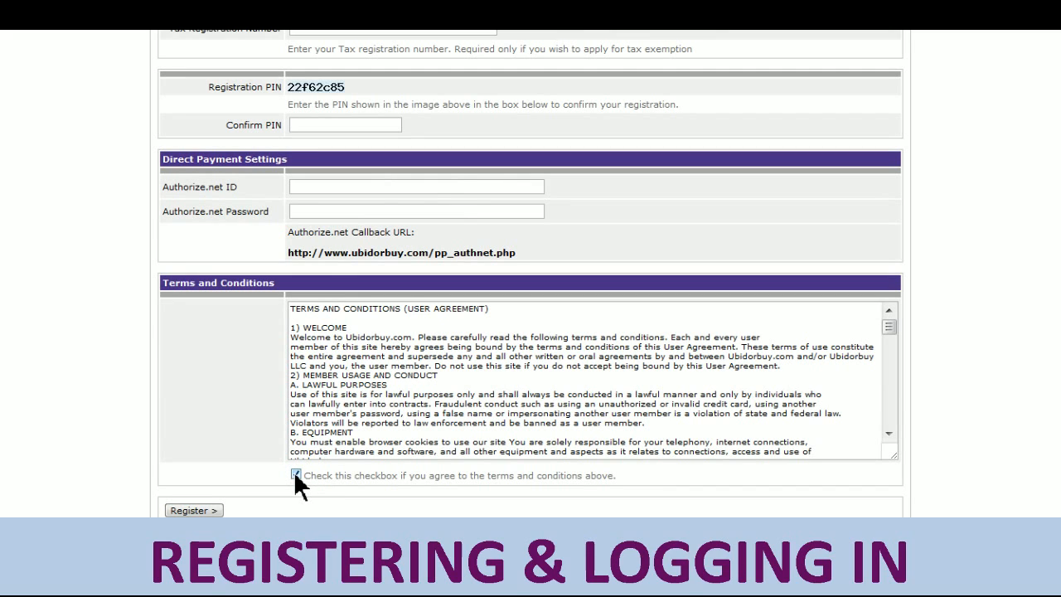
pyautogui.click(296, 475)
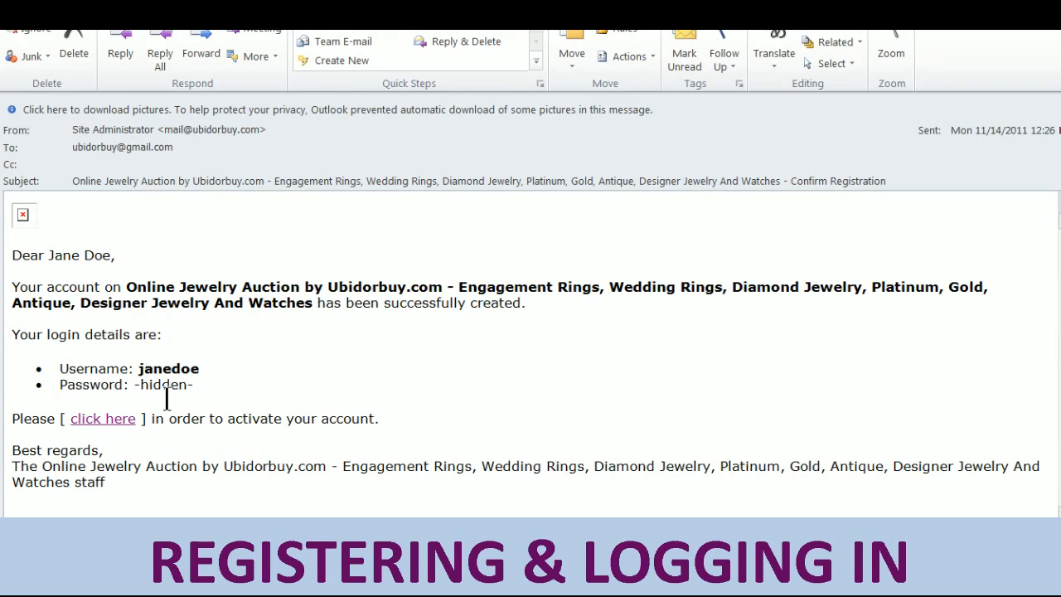
pyautogui.moveTo(103, 418)
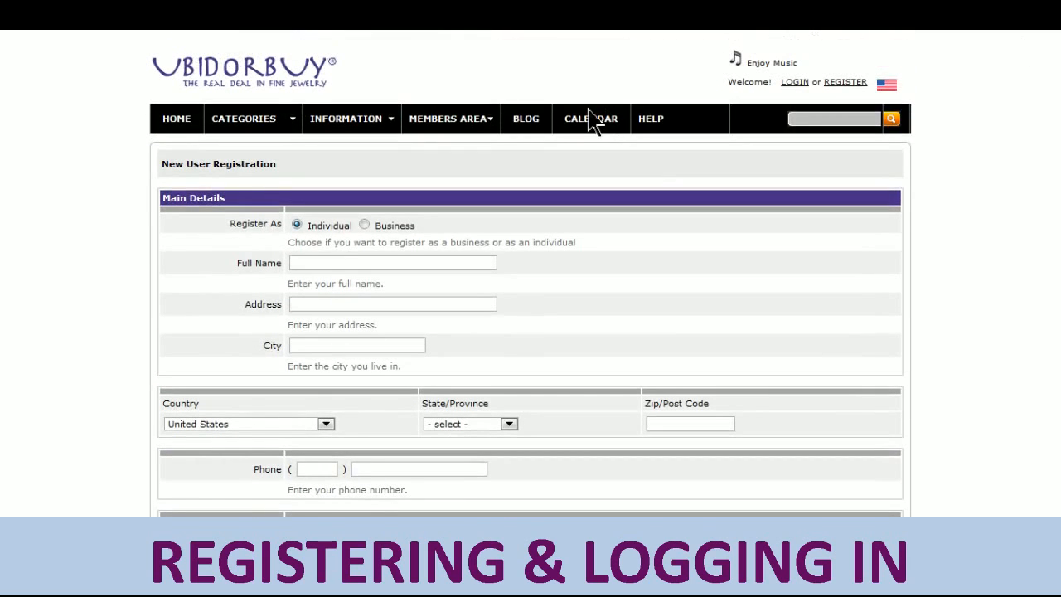
# - Choose LOGIN from the MEMBERS AREA menu to reach the sign-in page
pyautogui.click(345, 117)
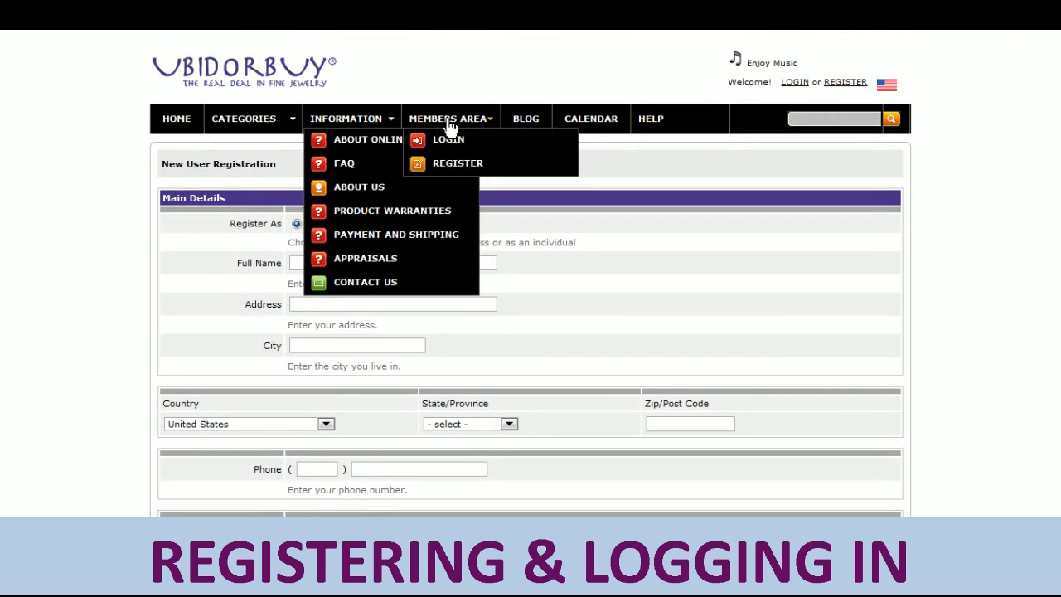
pyautogui.click(448, 139)
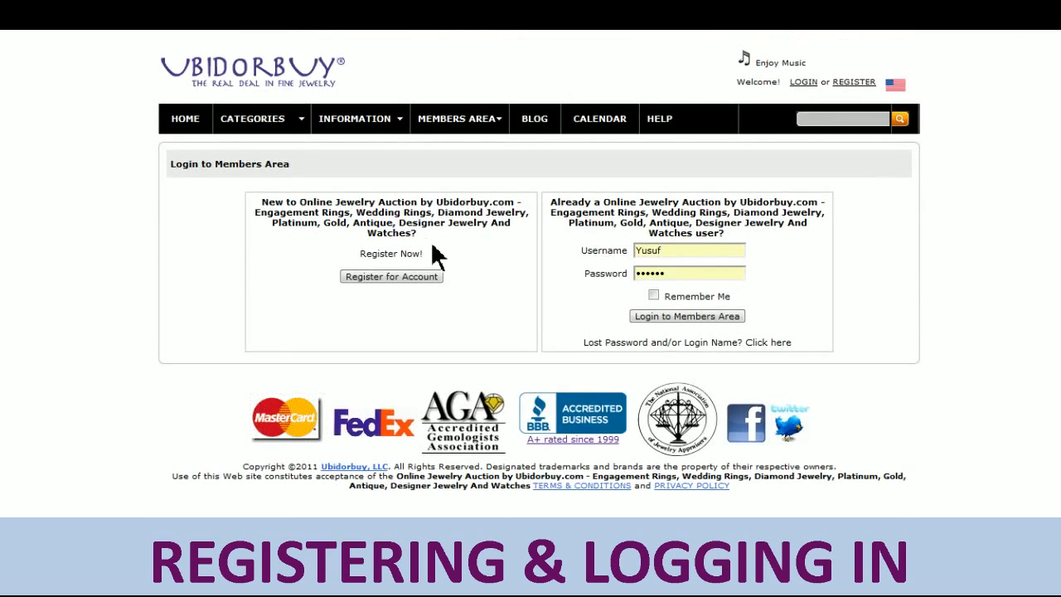